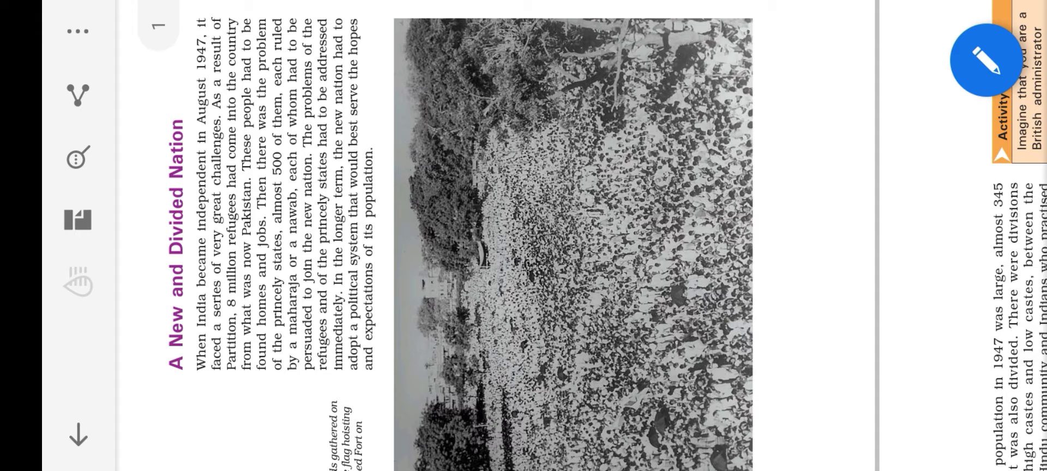
scroll(down, 3)
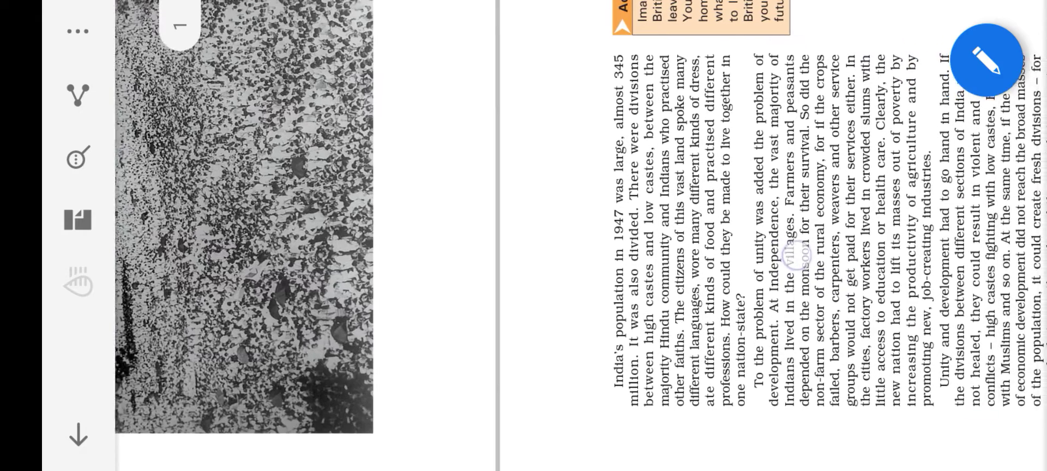
scroll(down, 3)
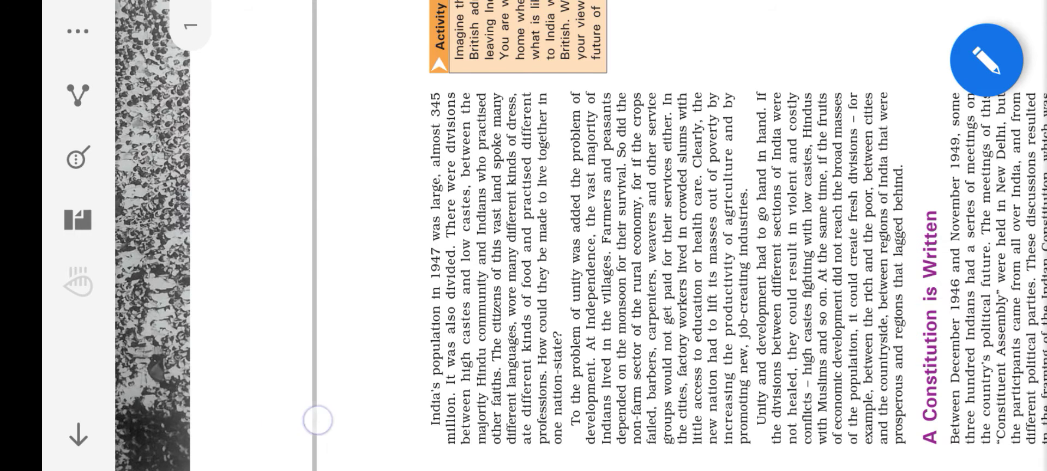
scroll(up, 3)
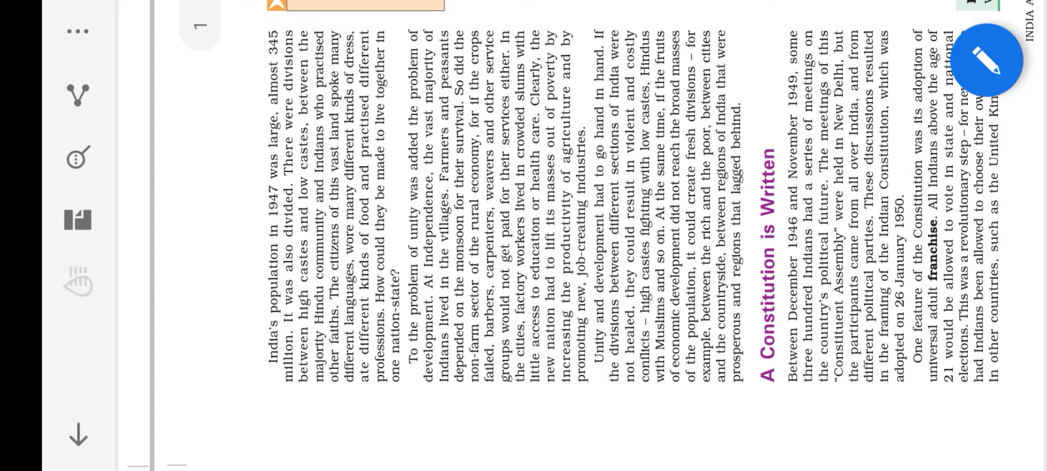
scroll(down, 3)
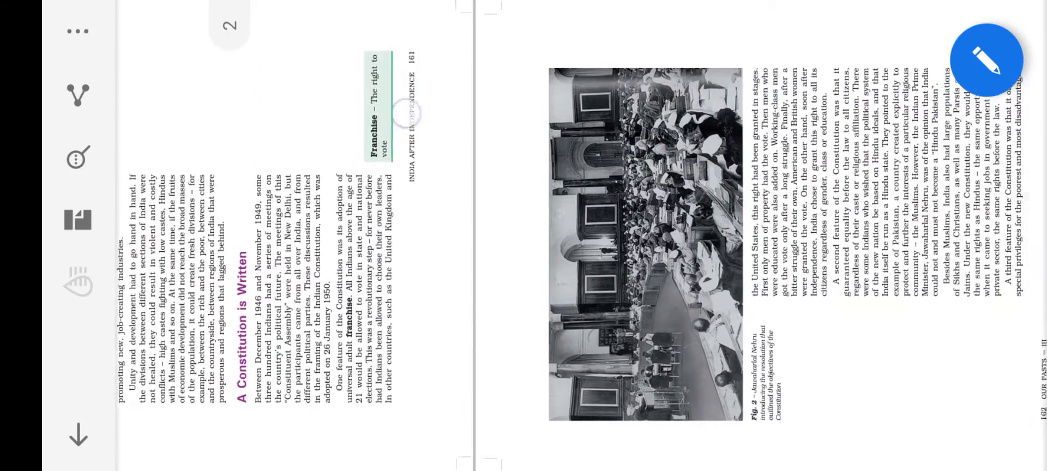
scroll(down, 3)
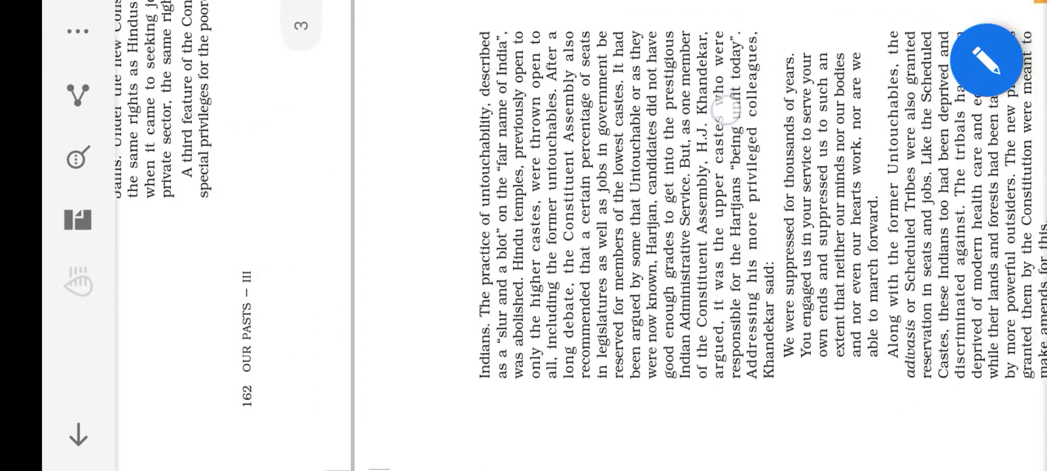
scroll(up, 3)
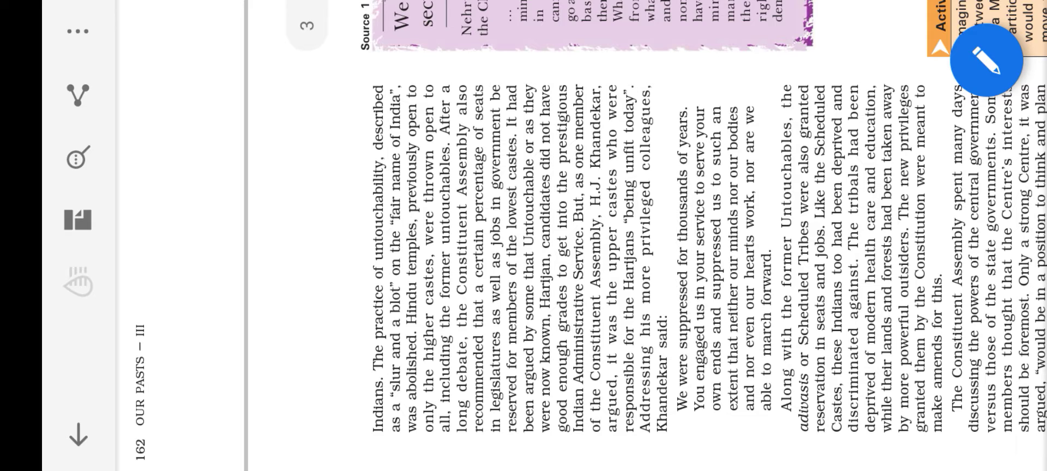
scroll(down, 3)
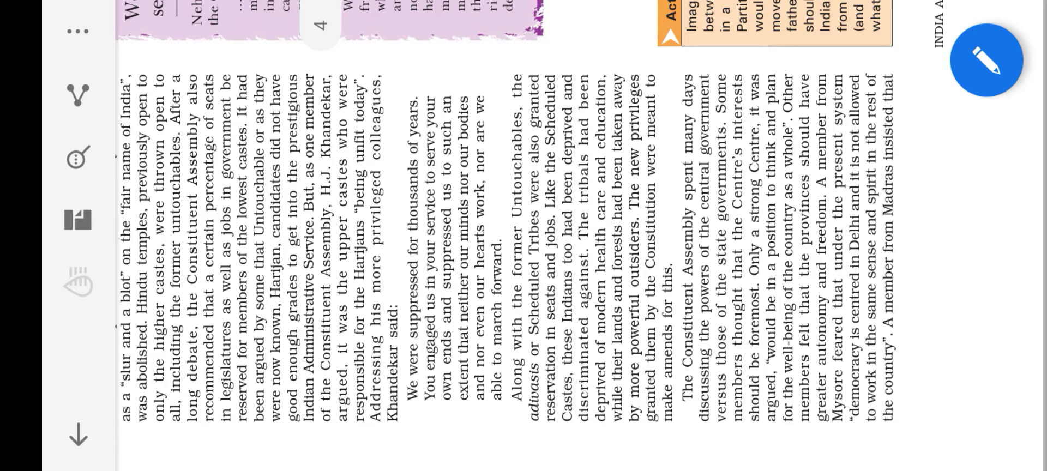
scroll(down, 3)
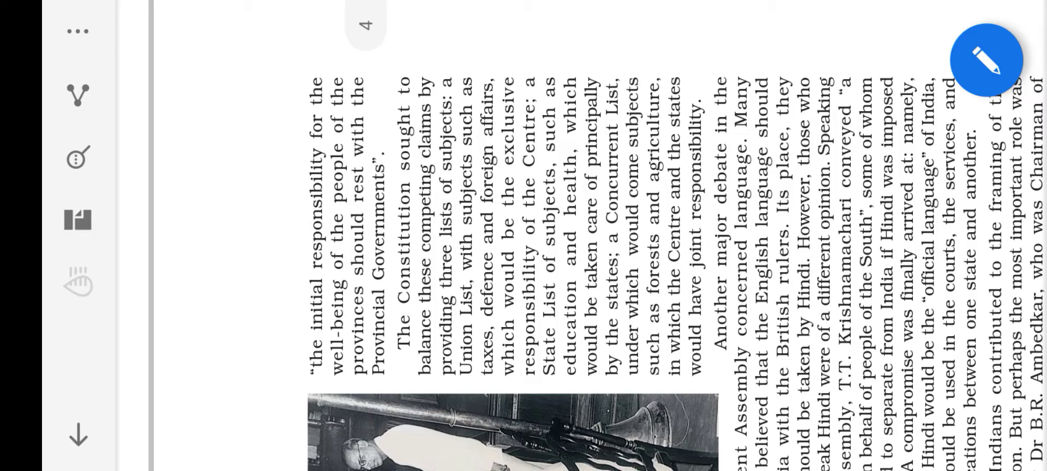
scroll(down, 3)
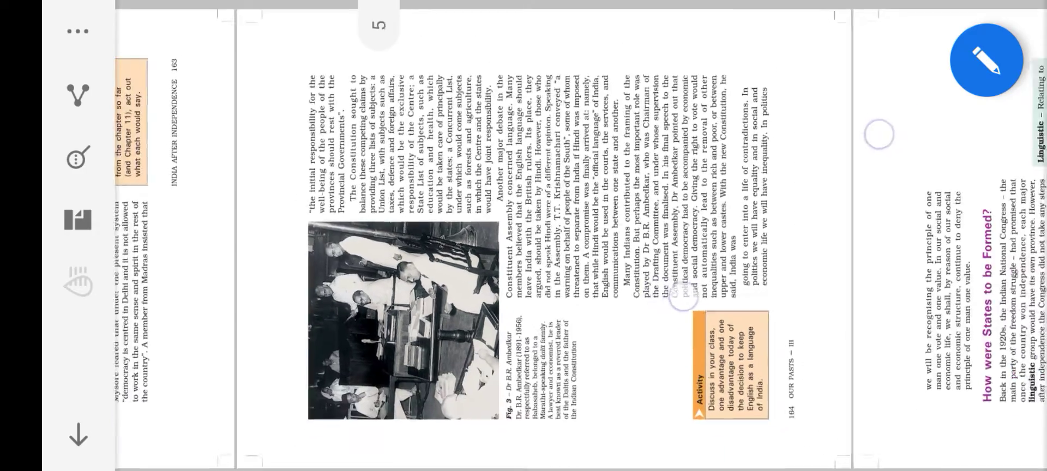
scroll(down, 3)
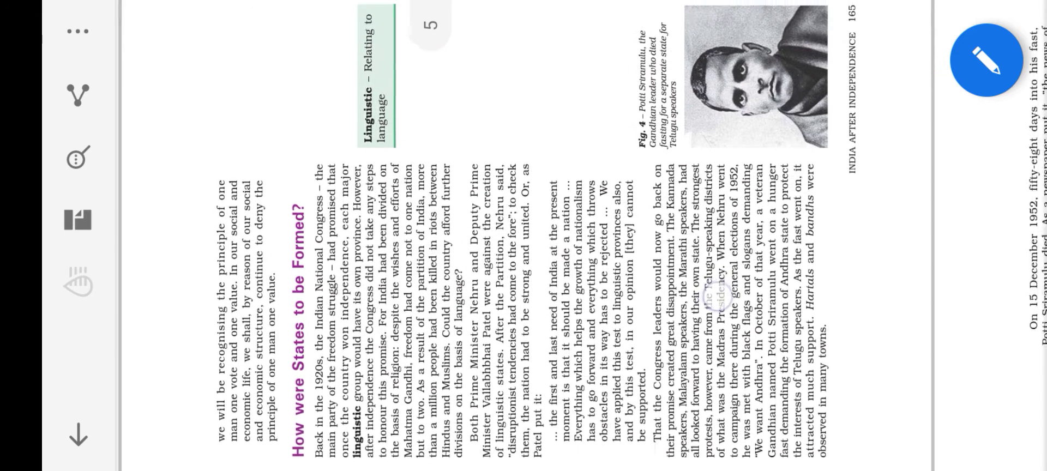
scroll(down, 3)
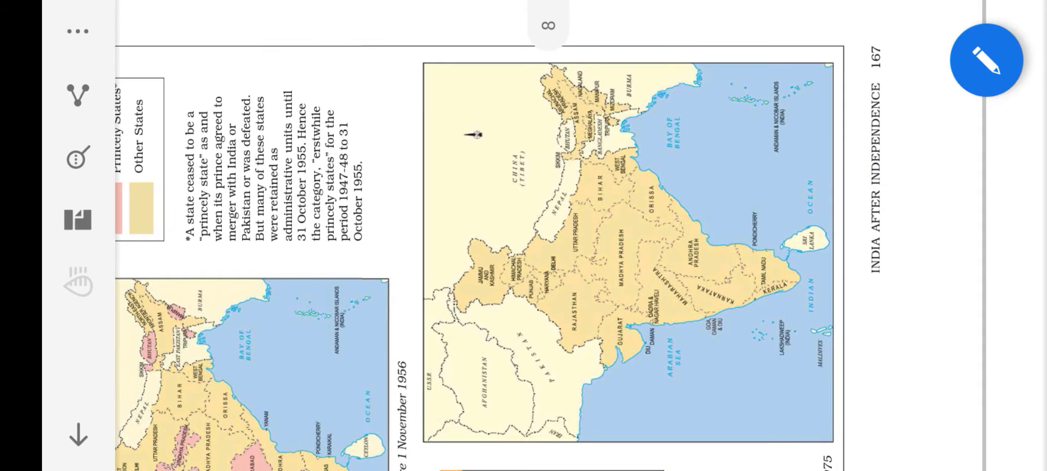
scroll(down, 3)
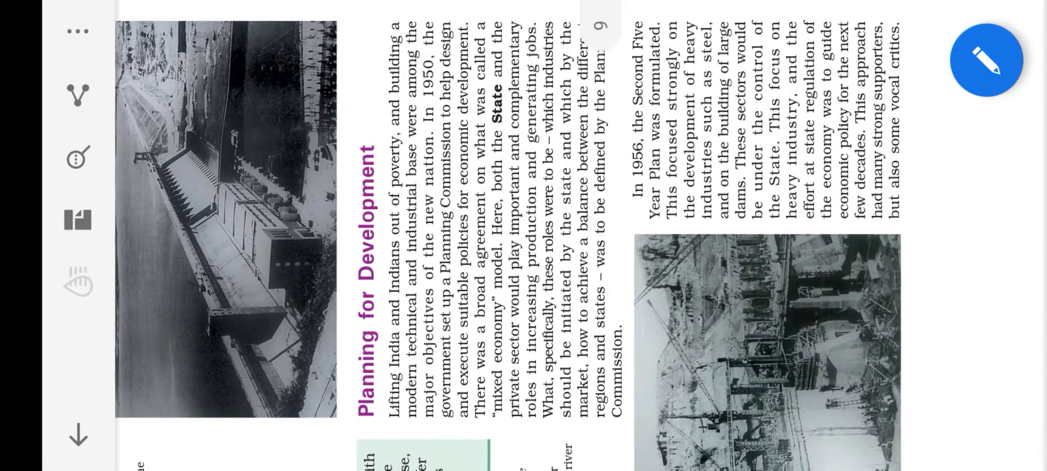
scroll(up, 3)
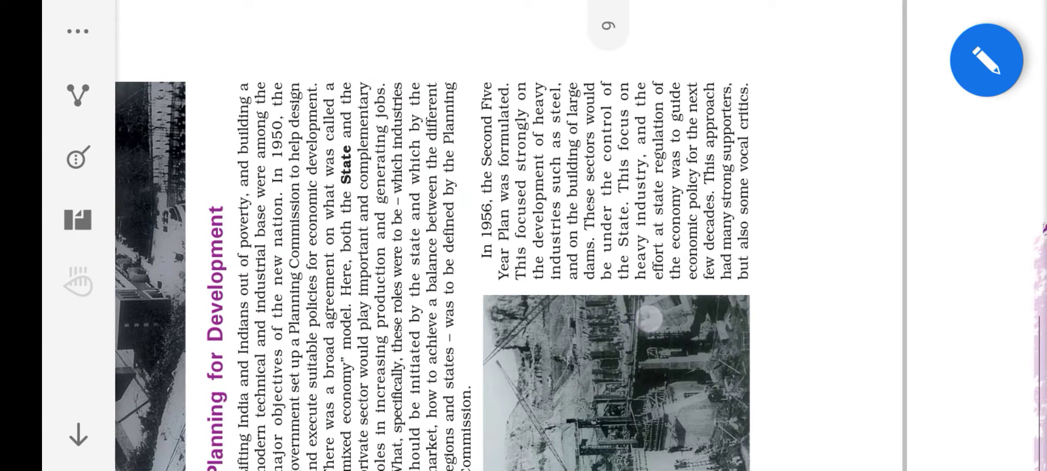
scroll(up, 3)
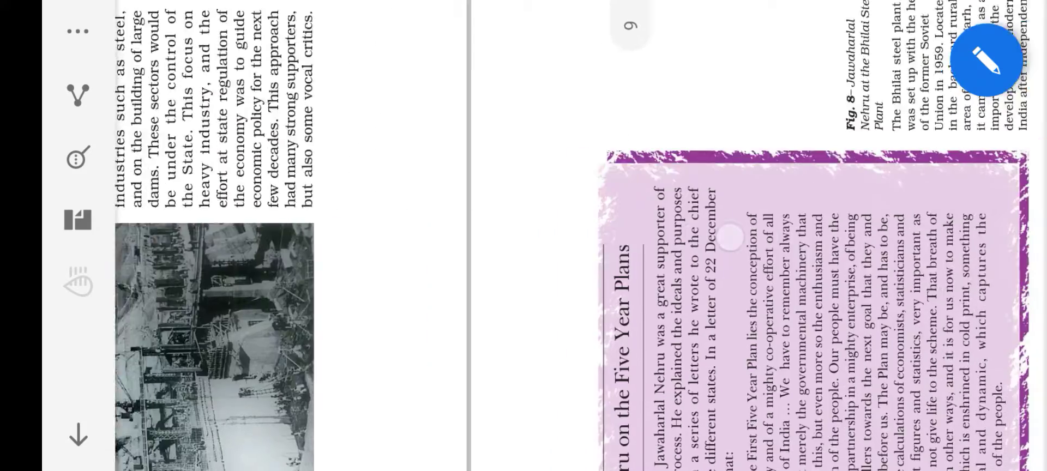
scroll(down, 3)
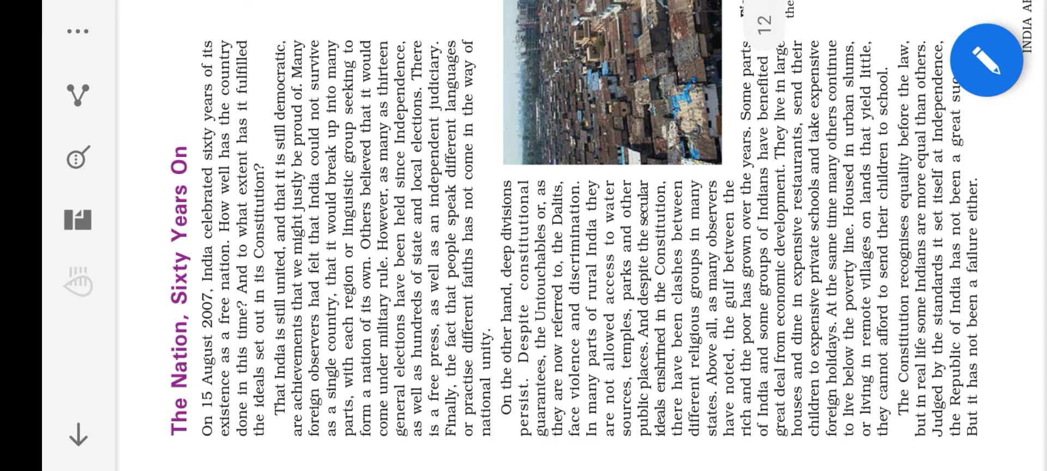
scroll(up, 3)
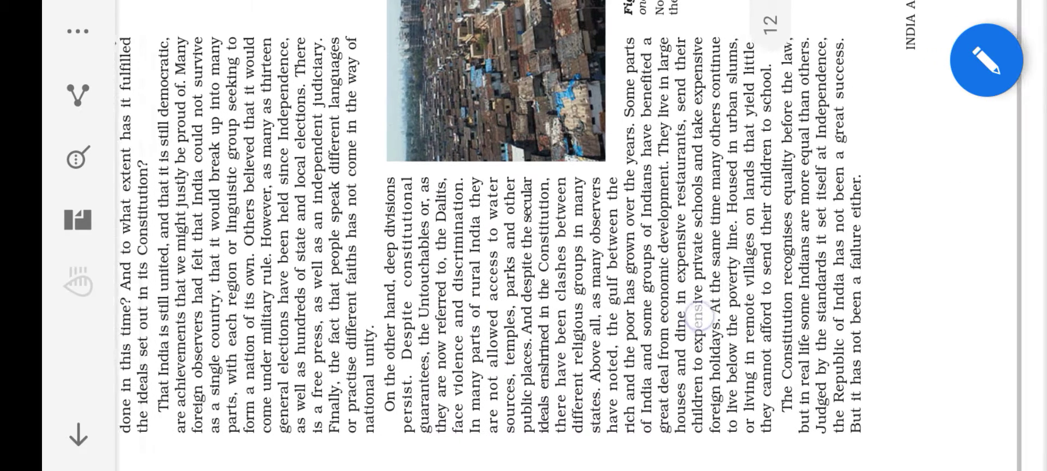
scroll(up, 3)
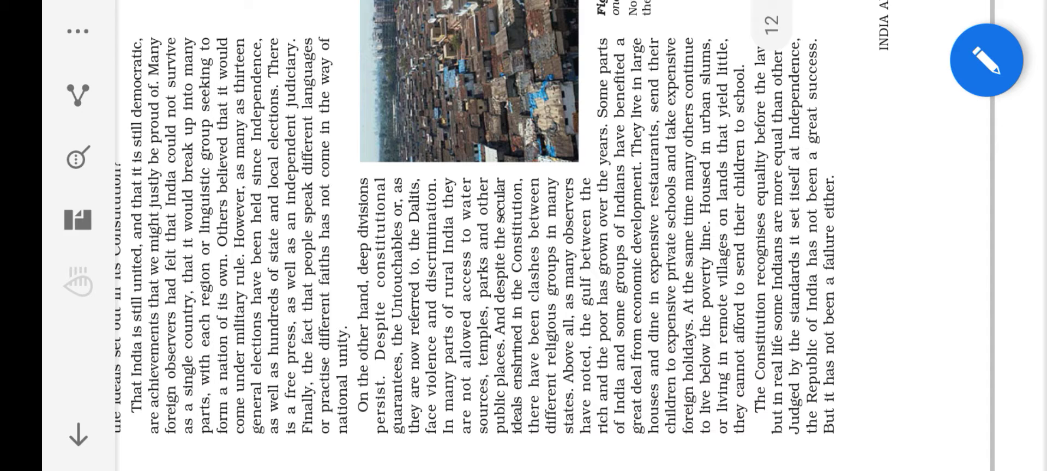
scroll(down, 3)
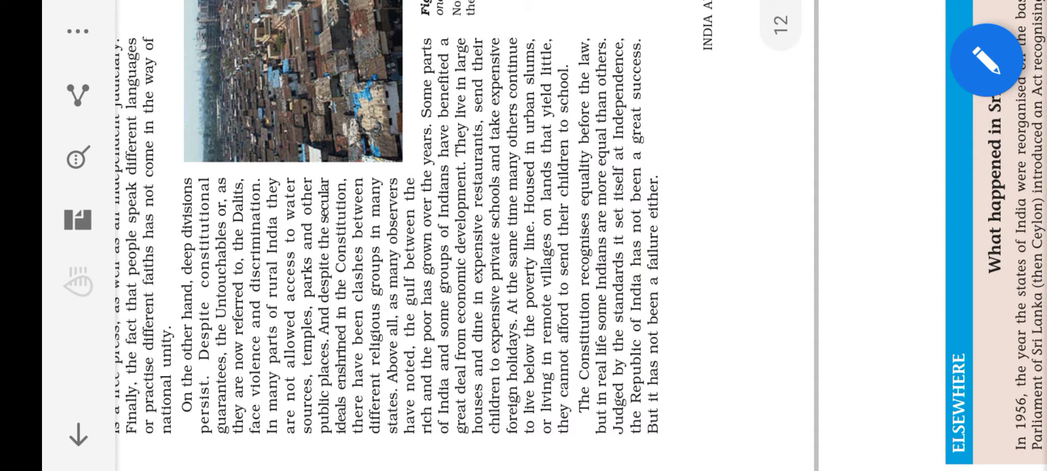